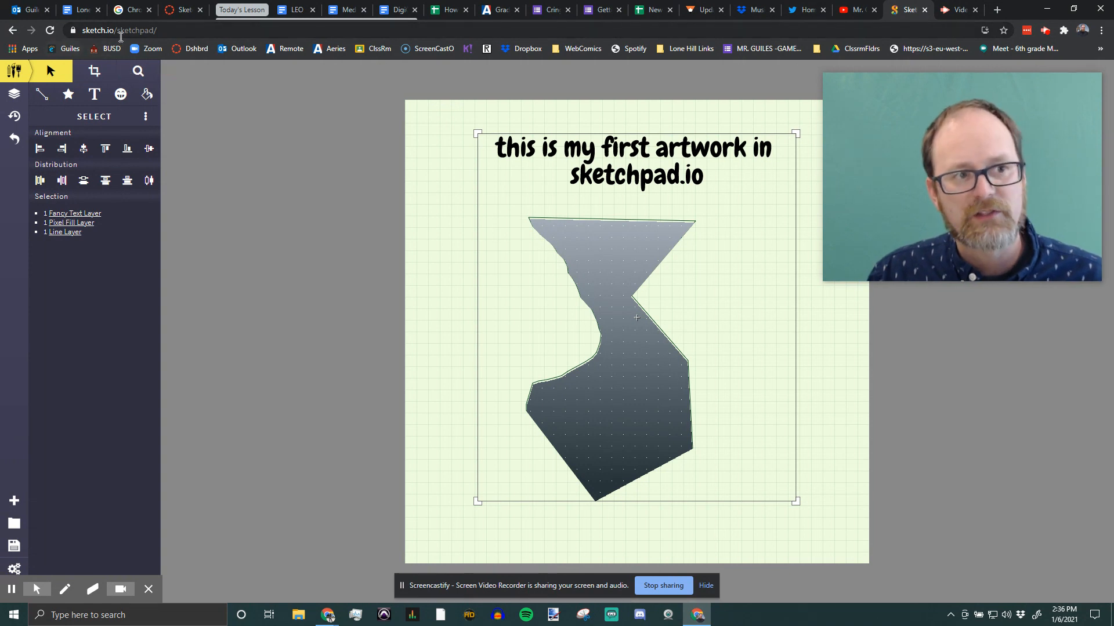
pyautogui.moveTo(330, 262)
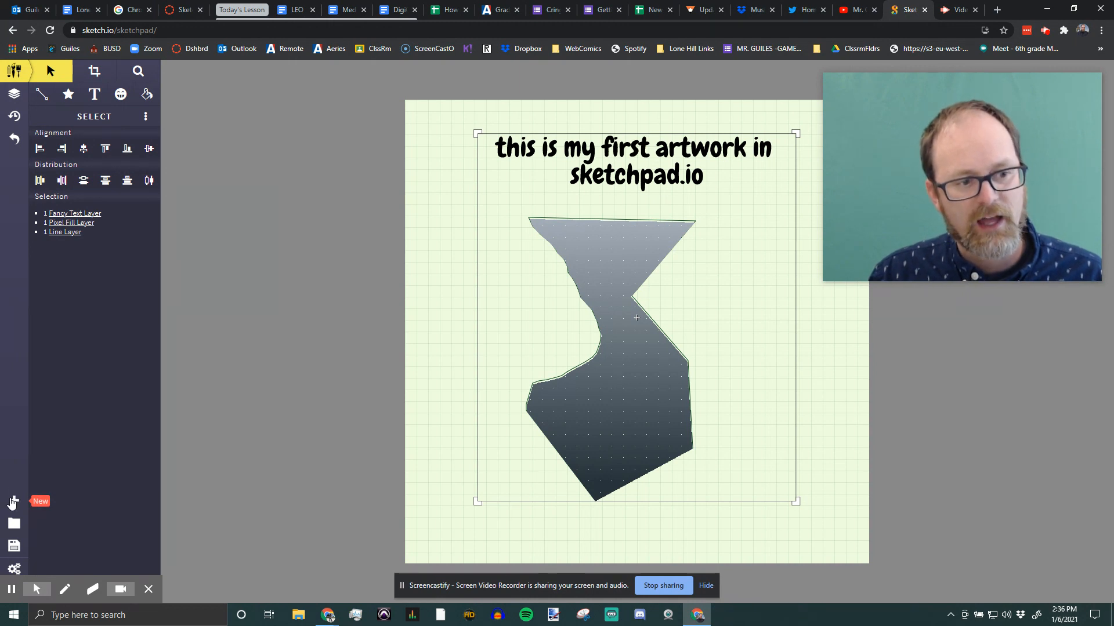
# Step: Create a new 800 x 200 px graph-paper canvas in place of the old artwork
pyautogui.click(12, 501)
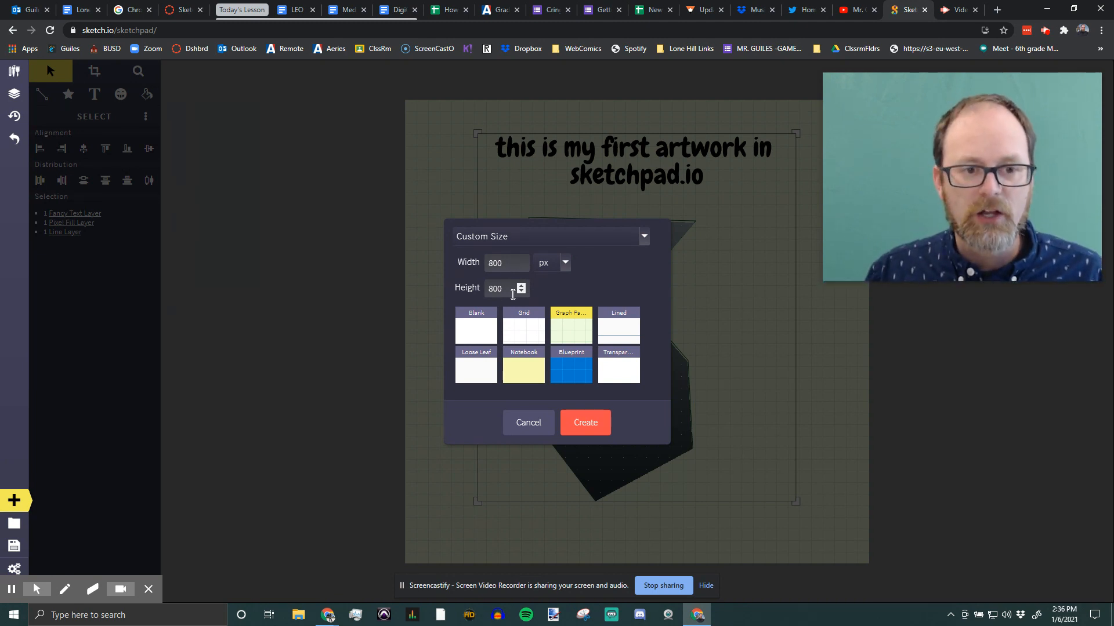
pyautogui.write('20')
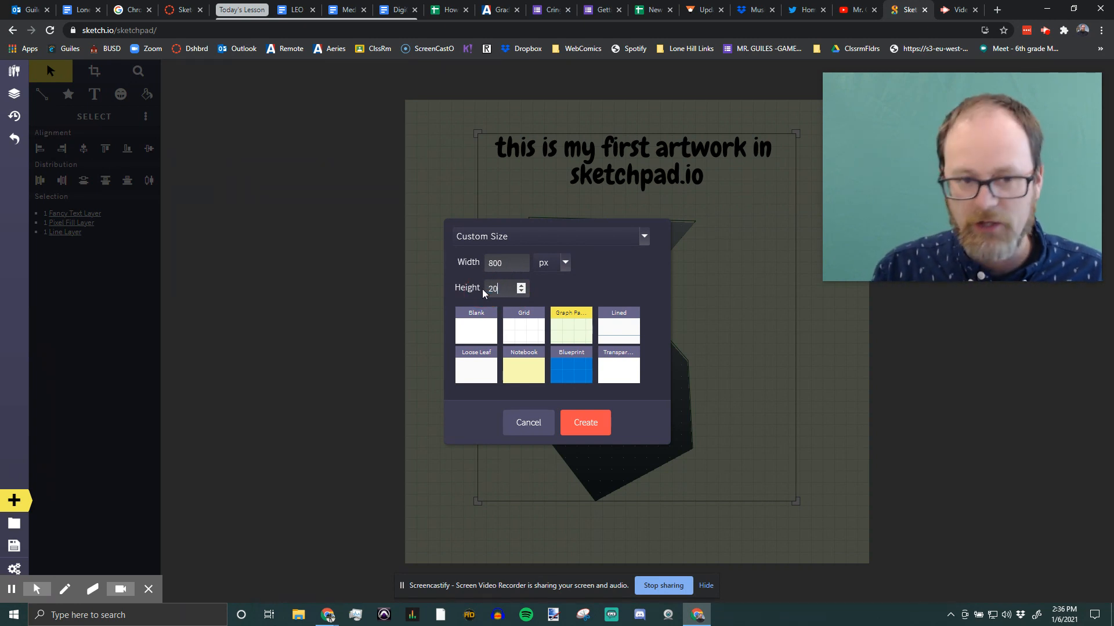
pyautogui.click(585, 423)
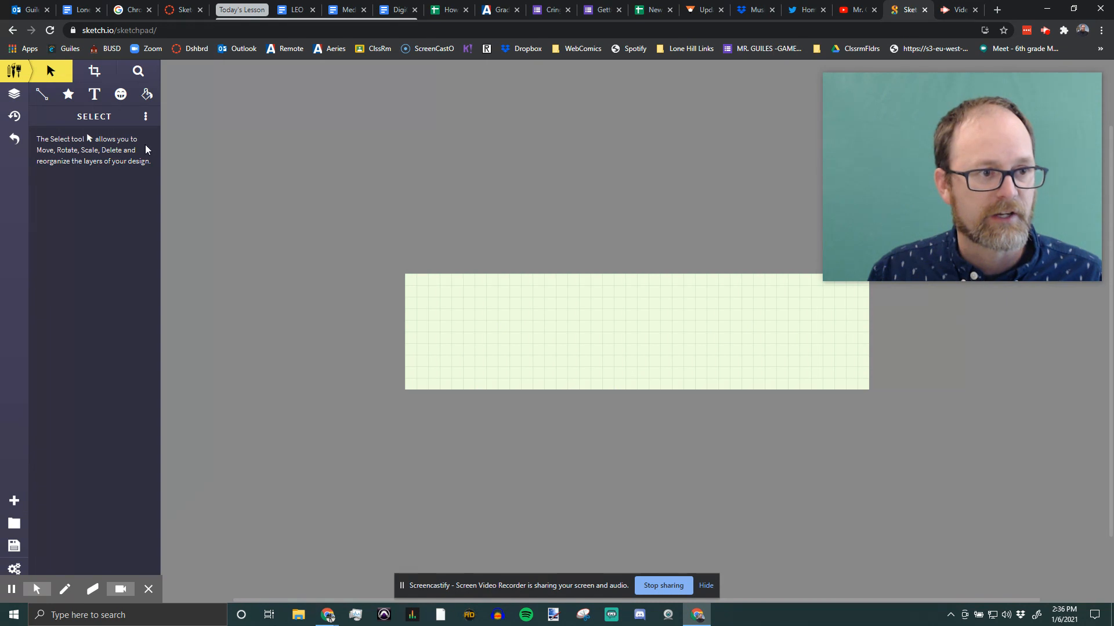
# Step: Add a text box reading 'CATS ARE AWESOME!' across the canvas middle
pyautogui.click(94, 94)
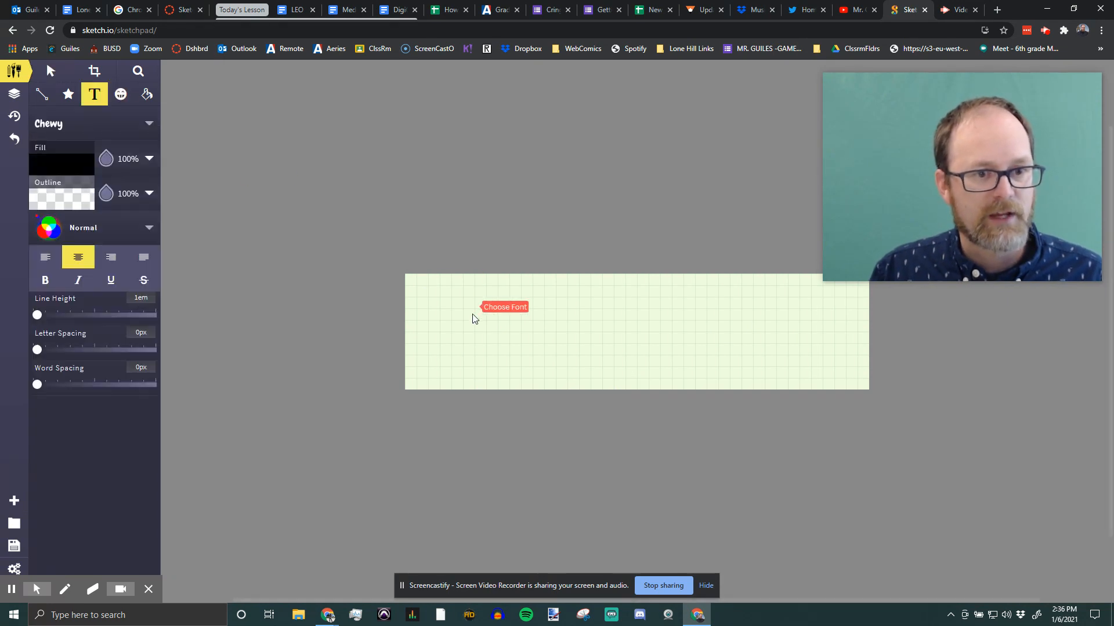
pyautogui.click(504, 330)
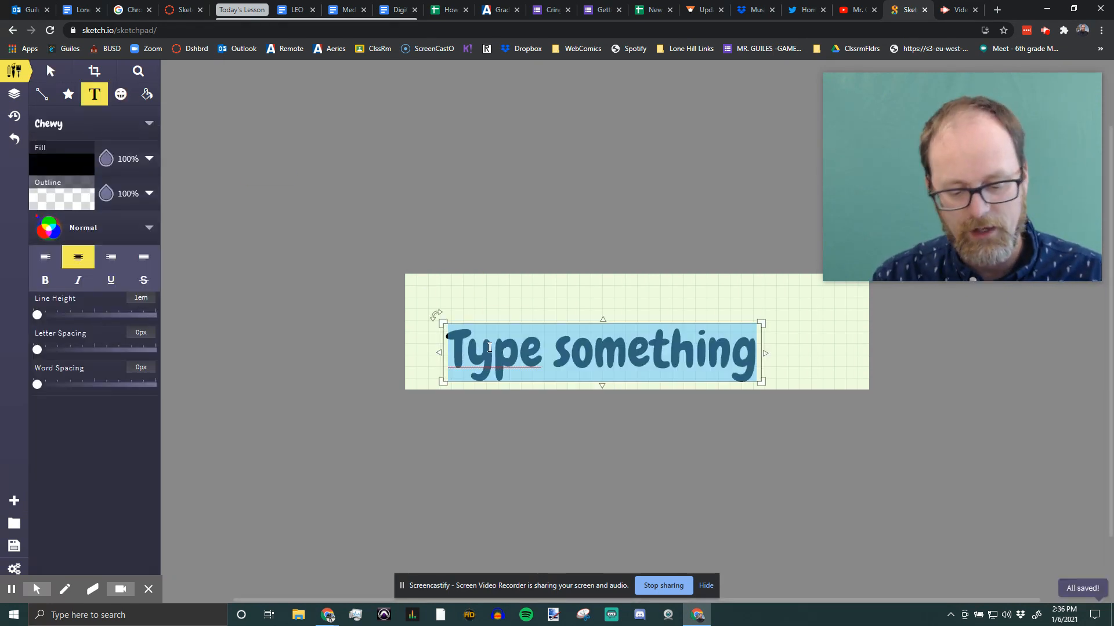
pyautogui.write('ca')
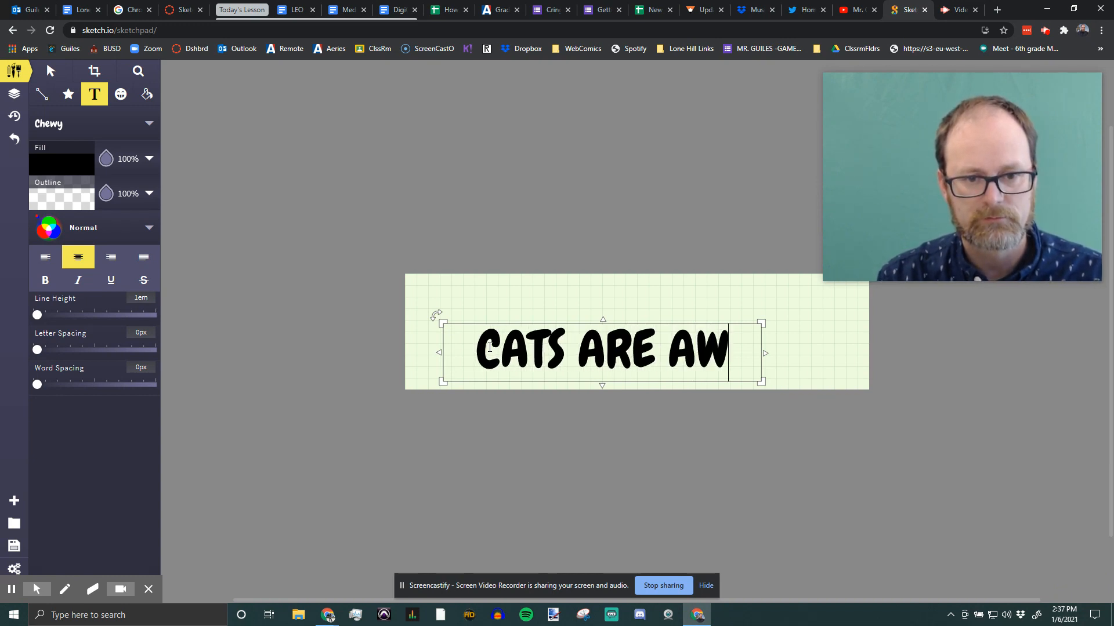
pyautogui.write('ESOME!')
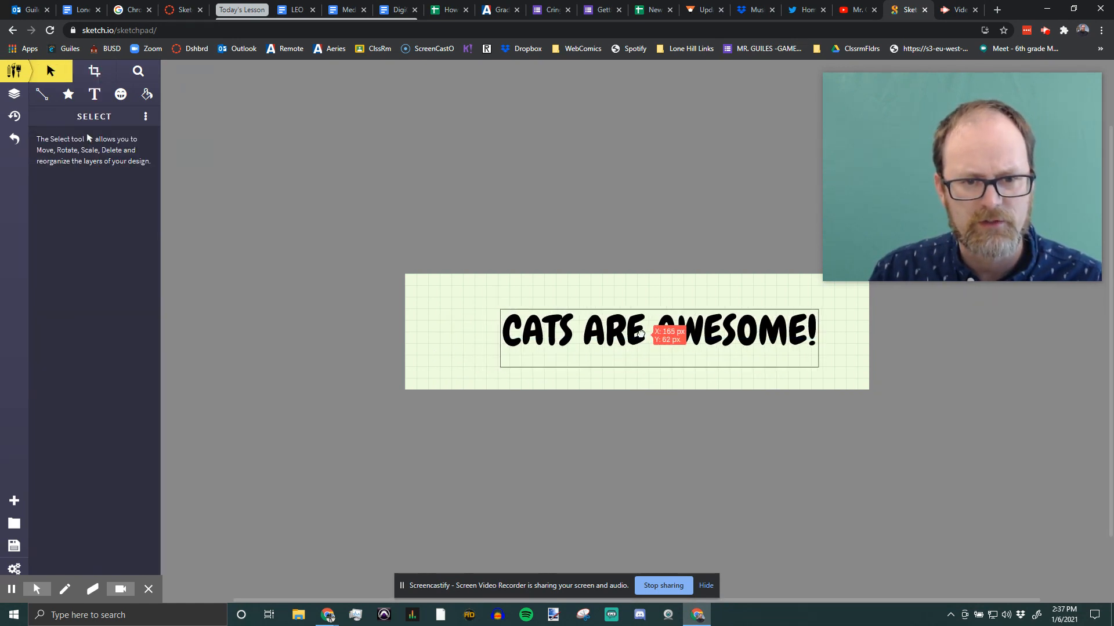
# Step: Drag the 'CATS ARE AWESOME!' text box into the centre of the canvas
pyautogui.moveTo(638, 332); pyautogui.dragTo(629, 332)
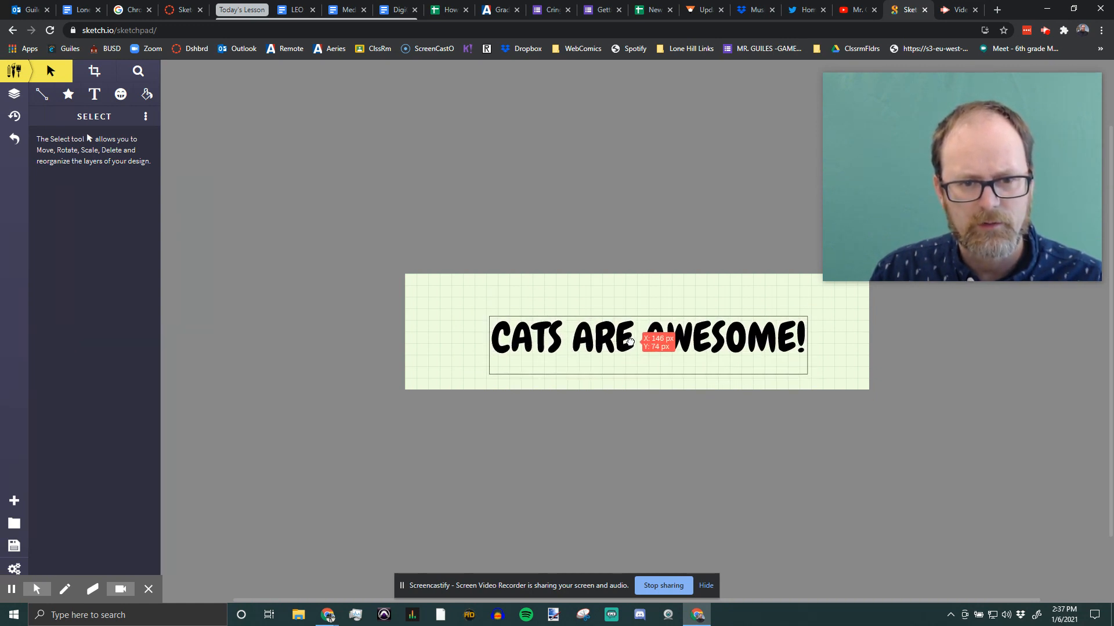
pyautogui.moveTo(632, 346); pyautogui.dragTo(632, 326)
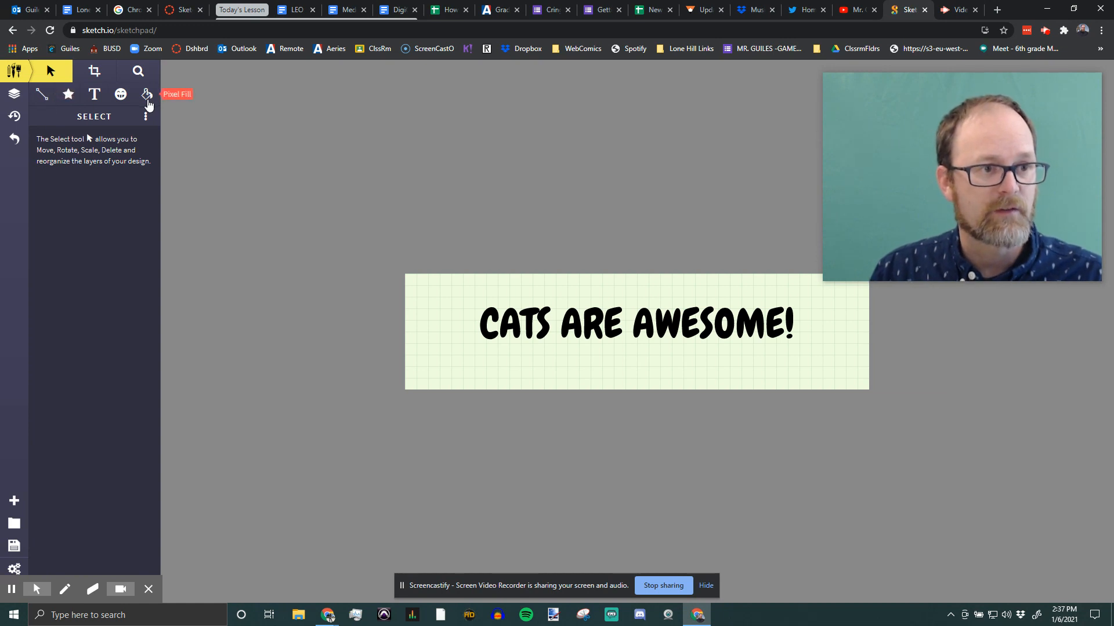
# Step: Switch to the Brush tool and choose the Fur brush type
pyautogui.click(14, 71)
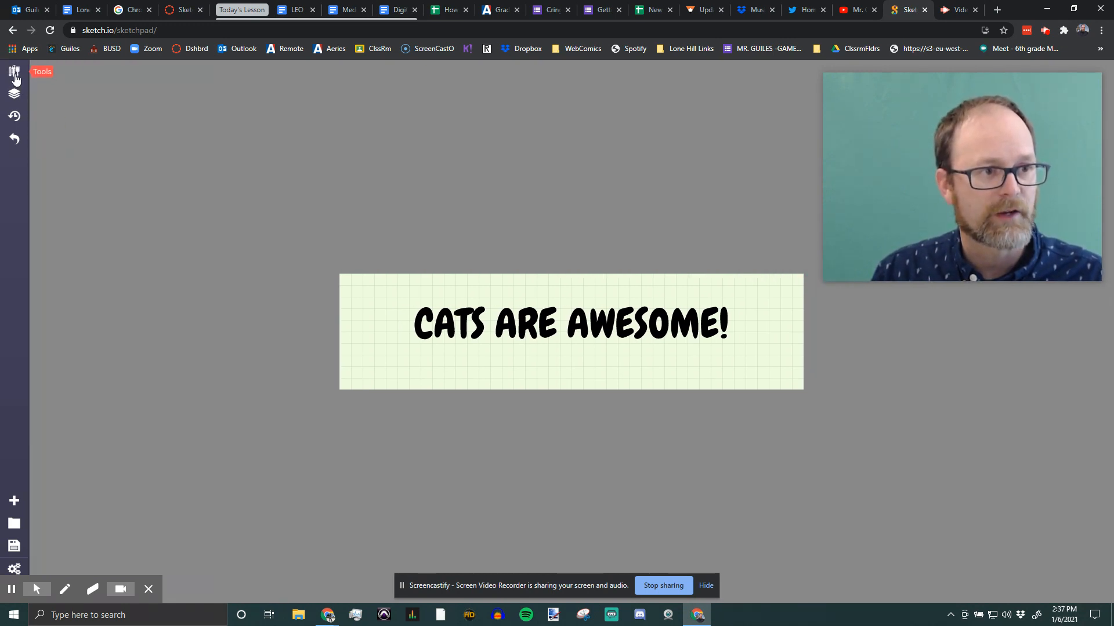
pyautogui.click(14, 71)
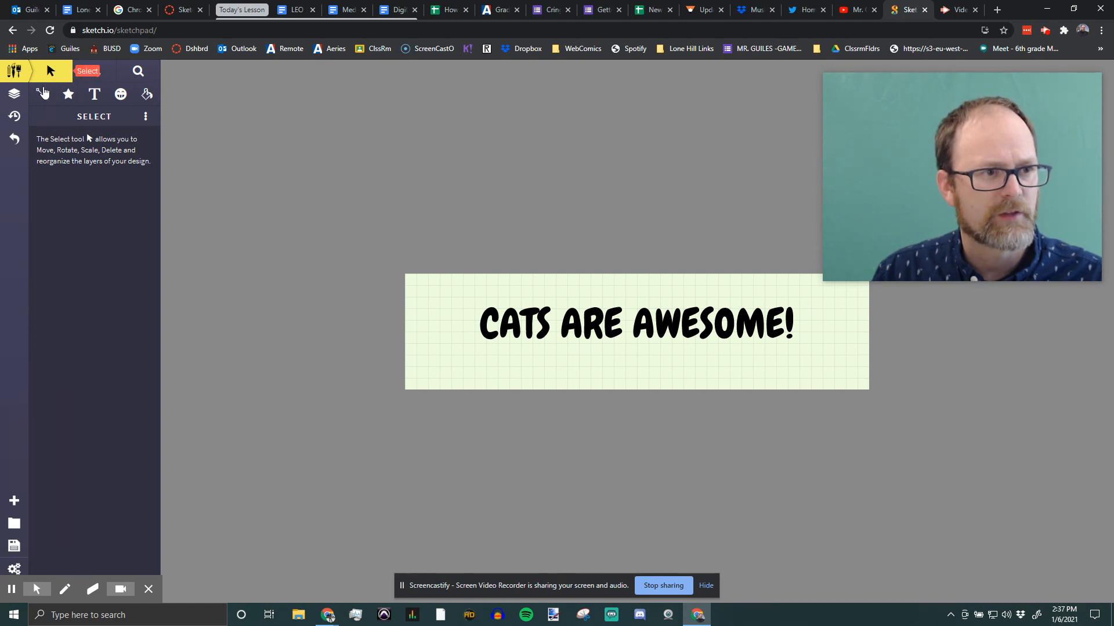
pyautogui.click(41, 95)
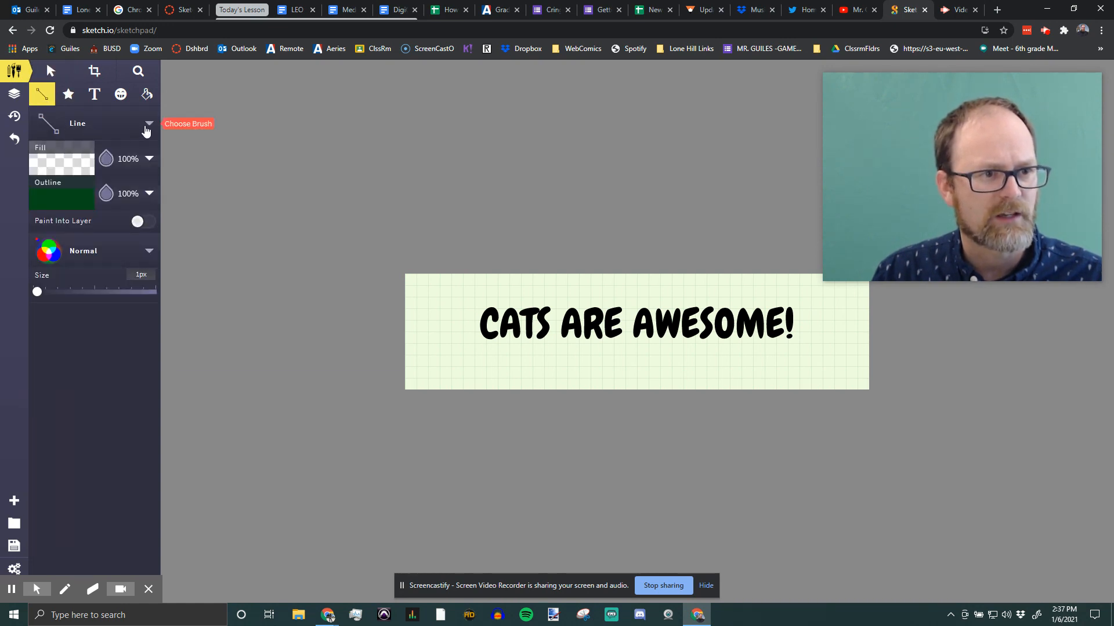
pyautogui.click(148, 124)
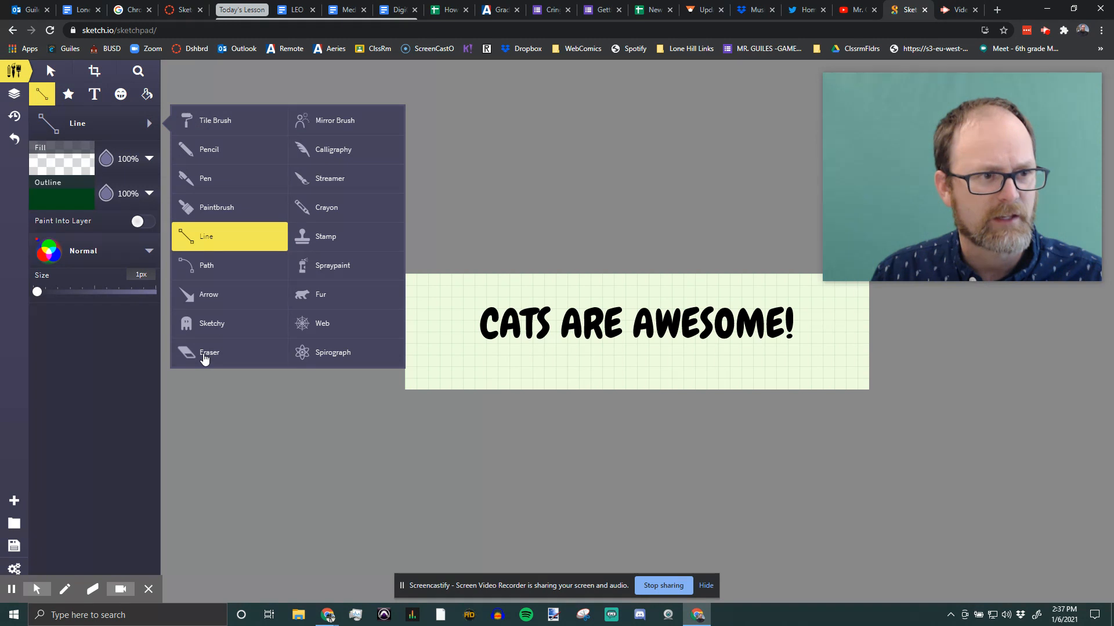
pyautogui.click(209, 352)
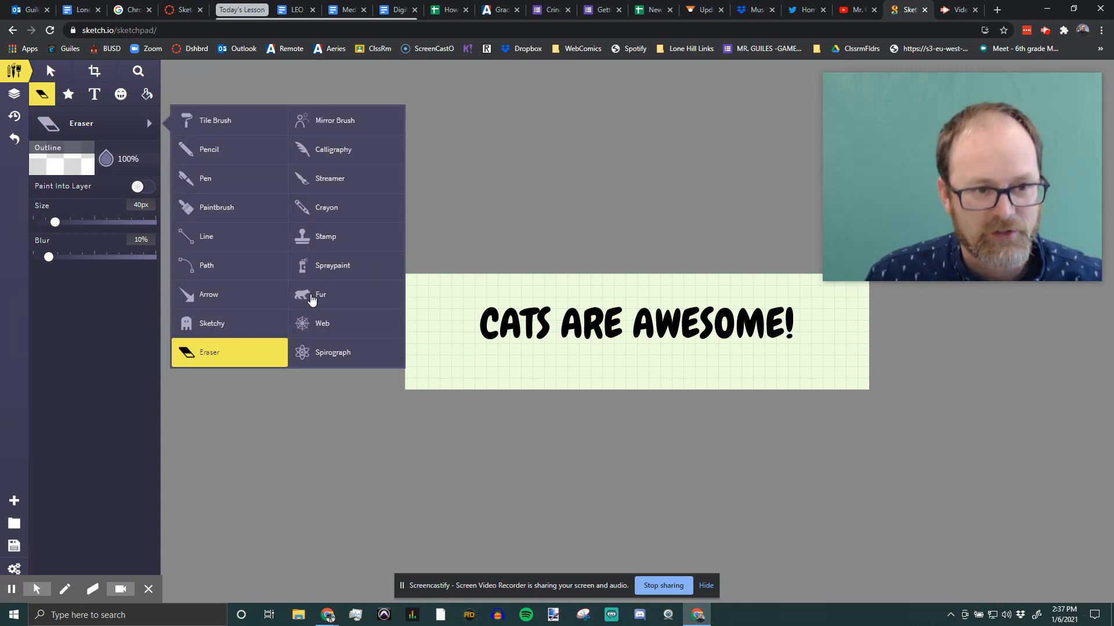
pyautogui.click(320, 294)
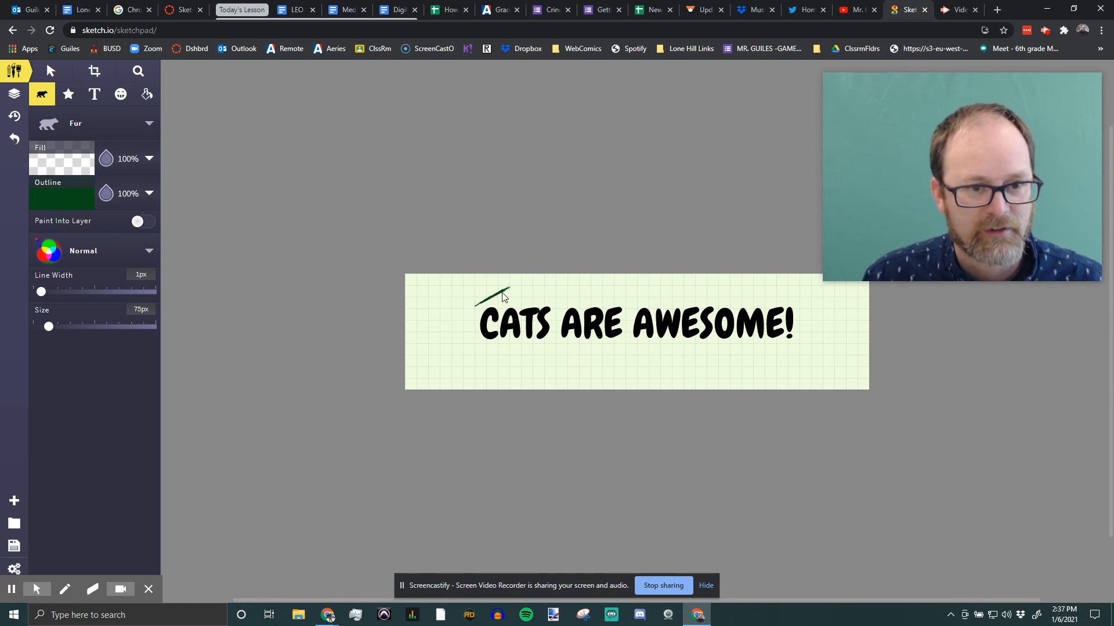
# Step: Paint dark green fur strokes looping left, under and across the text
pyautogui.moveTo(504, 291); pyautogui.dragTo(472, 355)
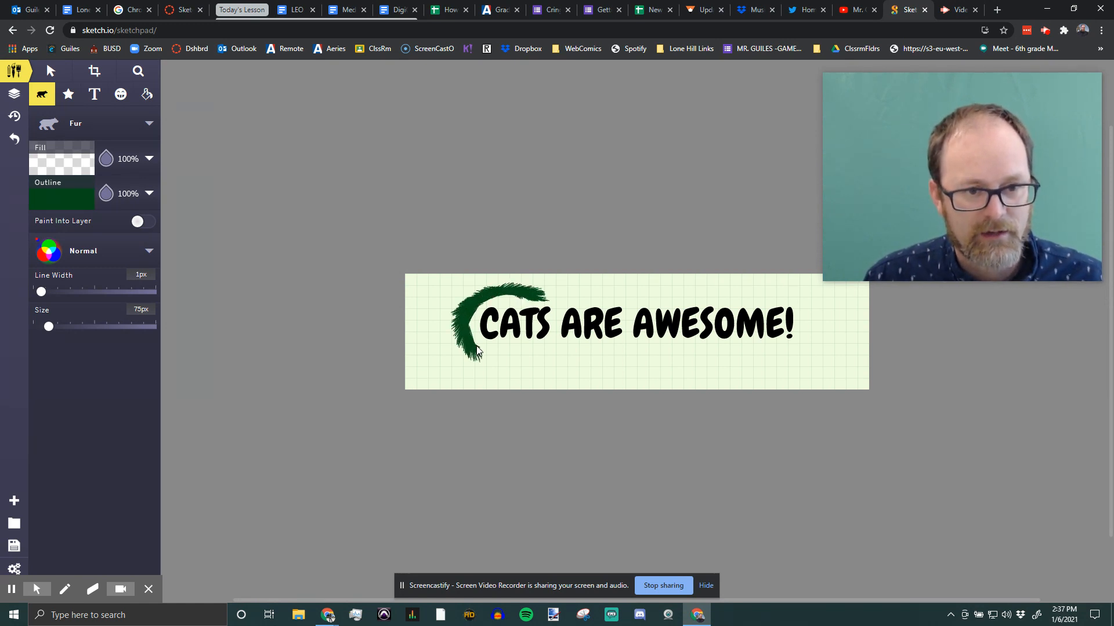
pyautogui.moveTo(476, 355); pyautogui.dragTo(561, 334)
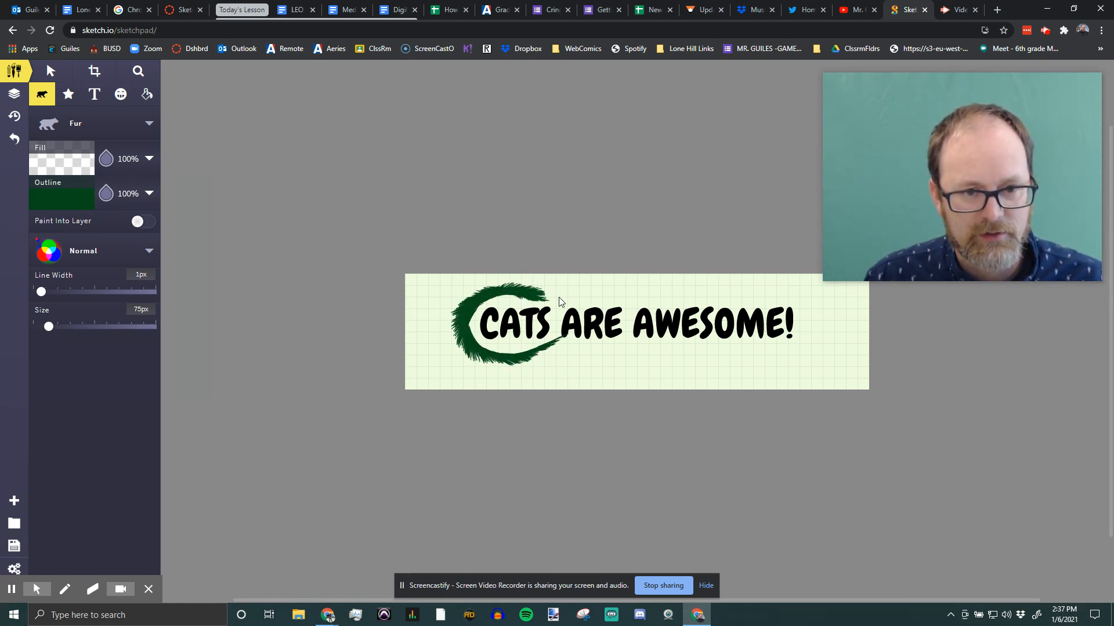
pyautogui.moveTo(561, 302); pyautogui.dragTo(802, 305)
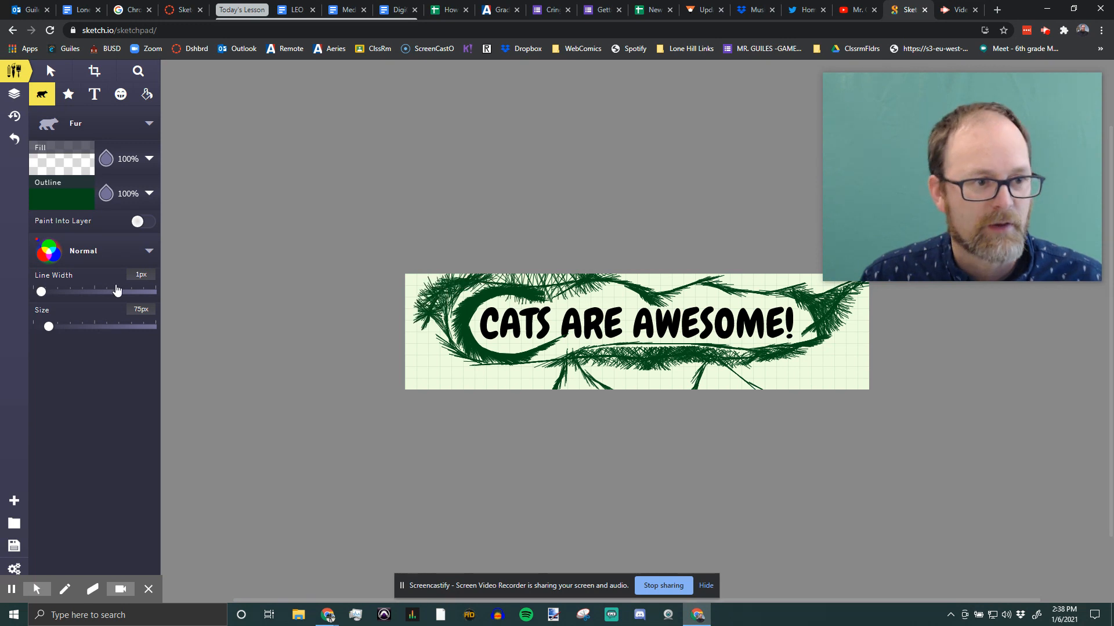
pyautogui.click(61, 198)
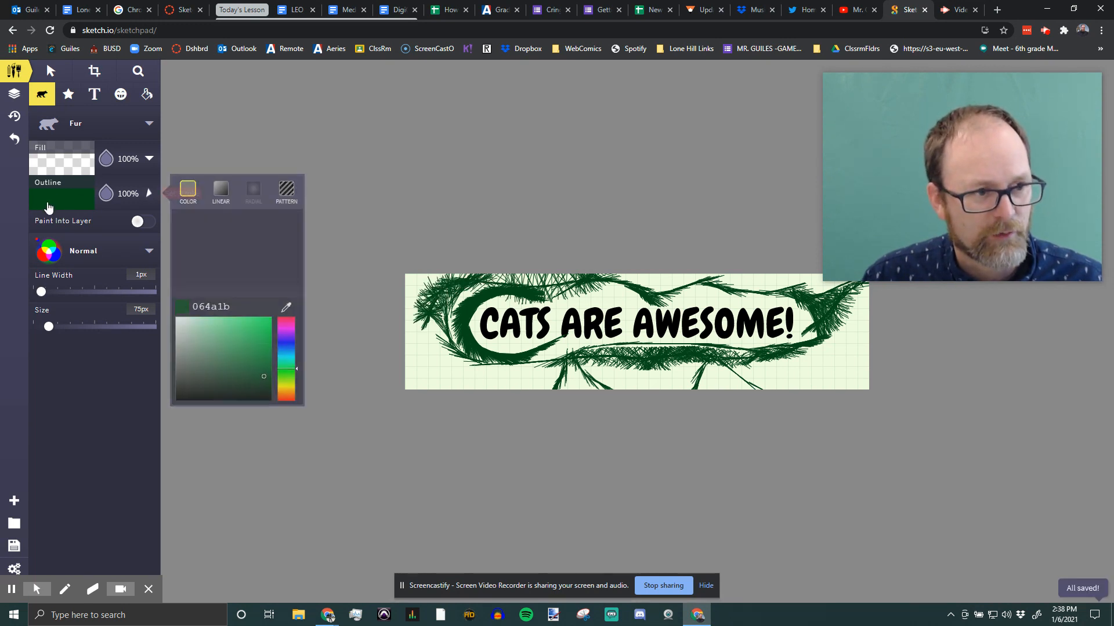
# Step: Switch the brush colour to purple and paint a fur stroke over the left end
pyautogui.click(205, 260)
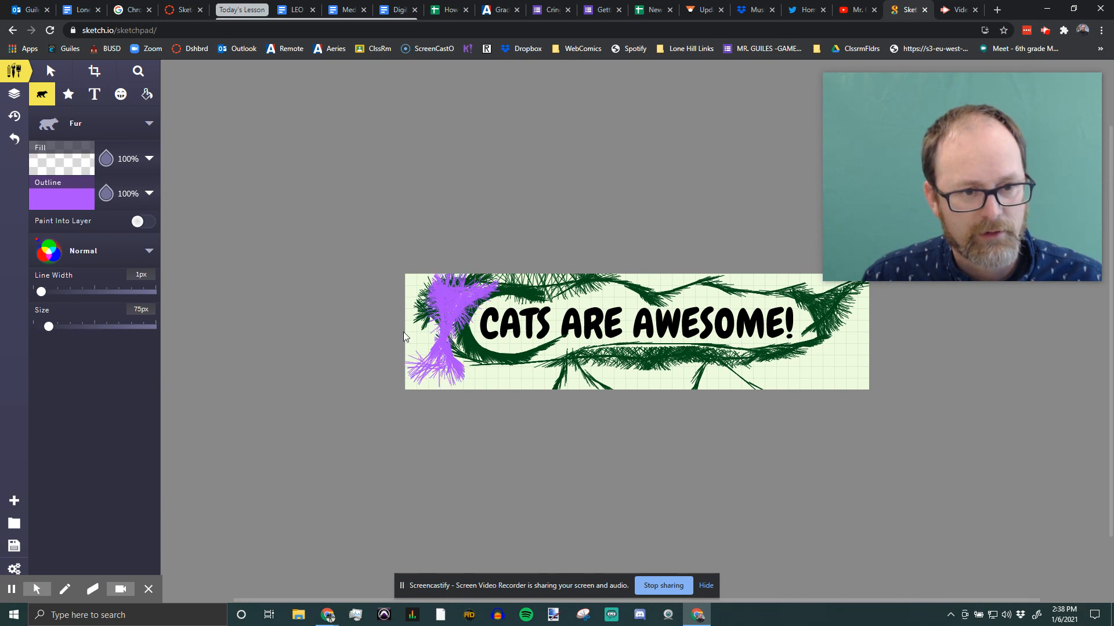
pyautogui.moveTo(418, 334); pyautogui.dragTo(597, 379)
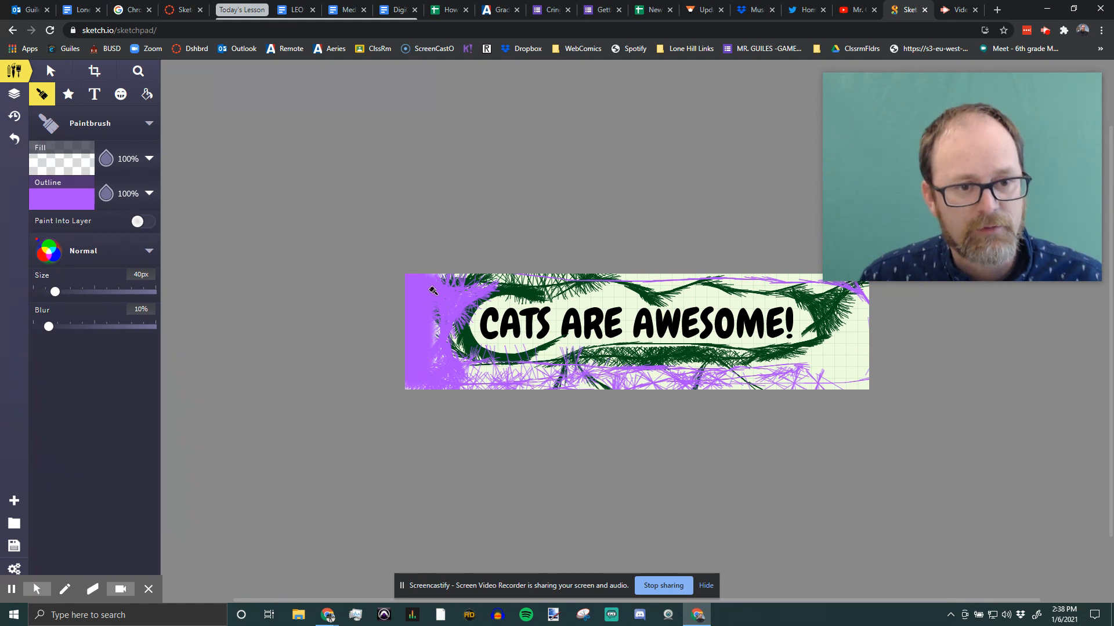
# Step: Paint another purple stroke, then undo twice to remove the purple strokes
pyautogui.moveTo(434, 291); pyautogui.dragTo(529, 373)
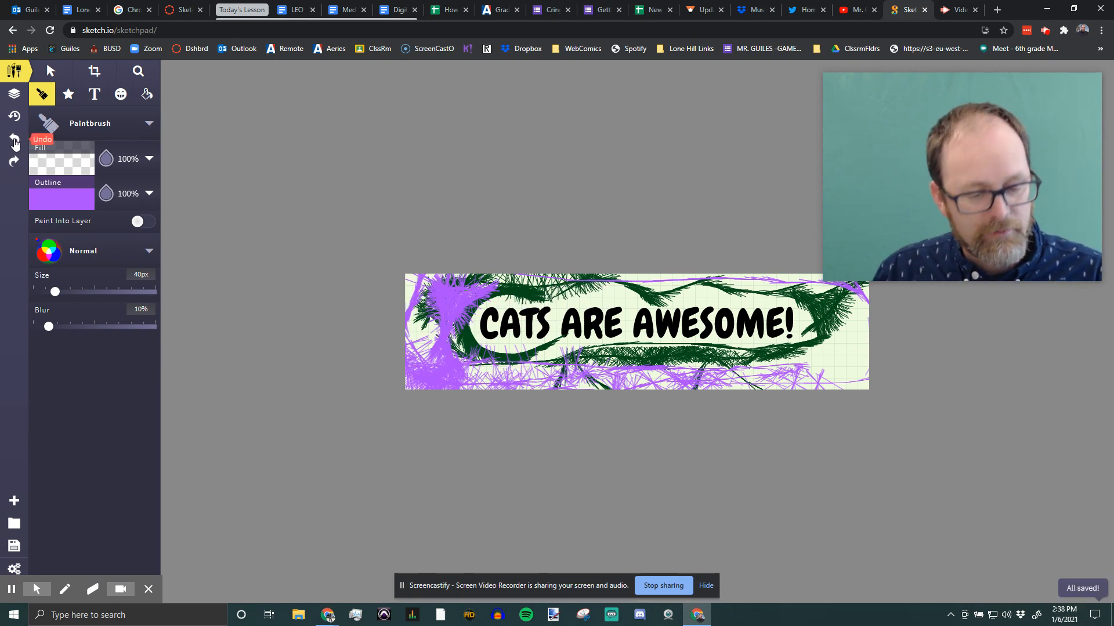
pyautogui.moveTo(31, 188)
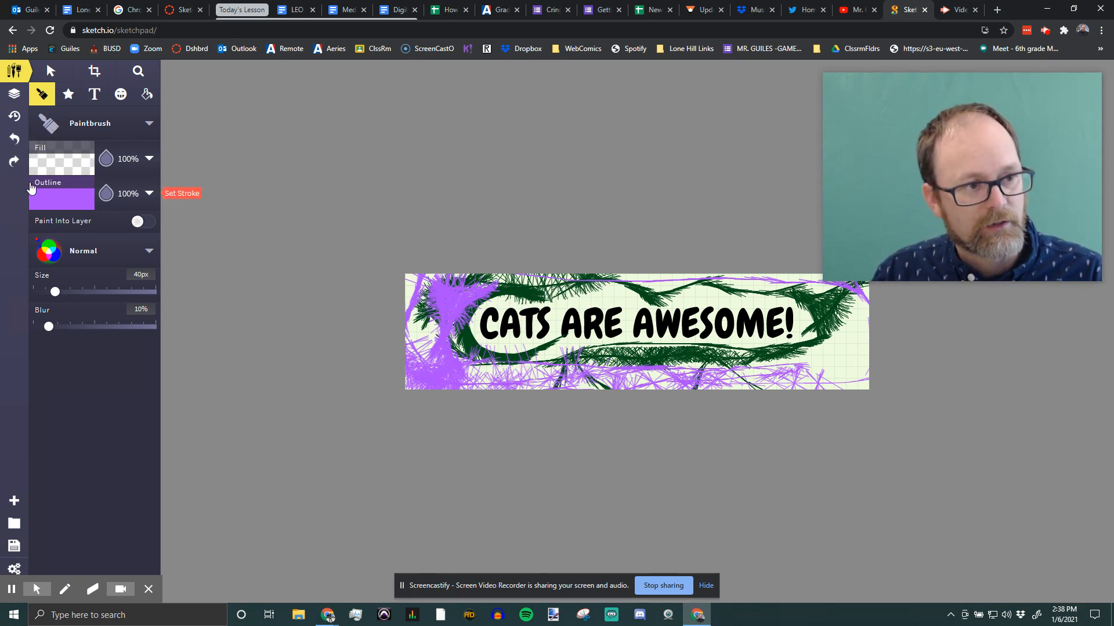
pyautogui.click(13, 139)
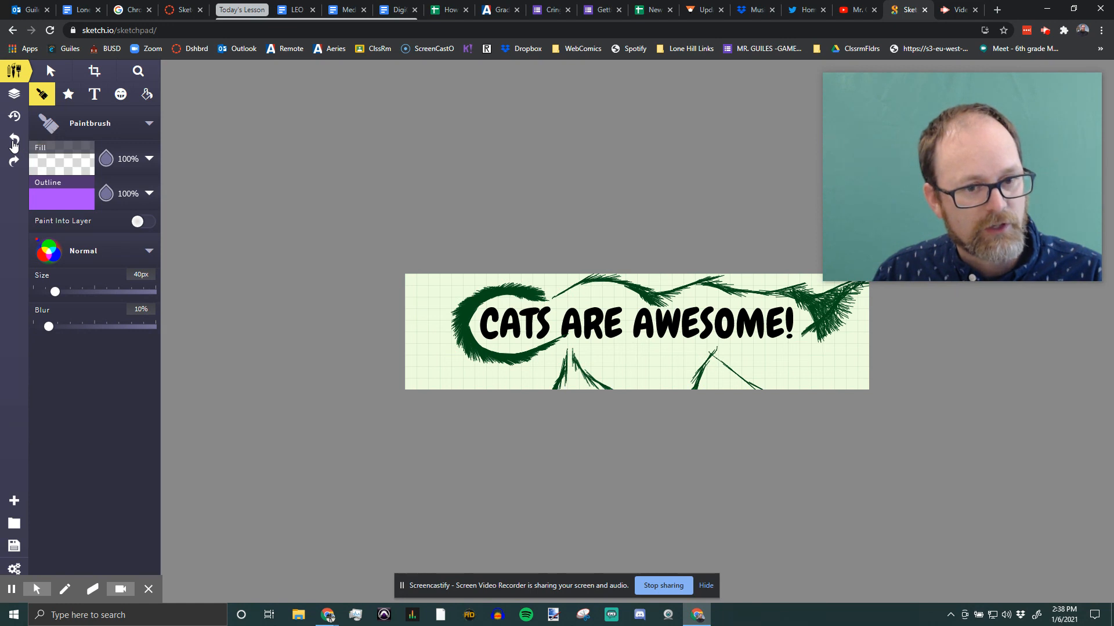
pyautogui.click(13, 140)
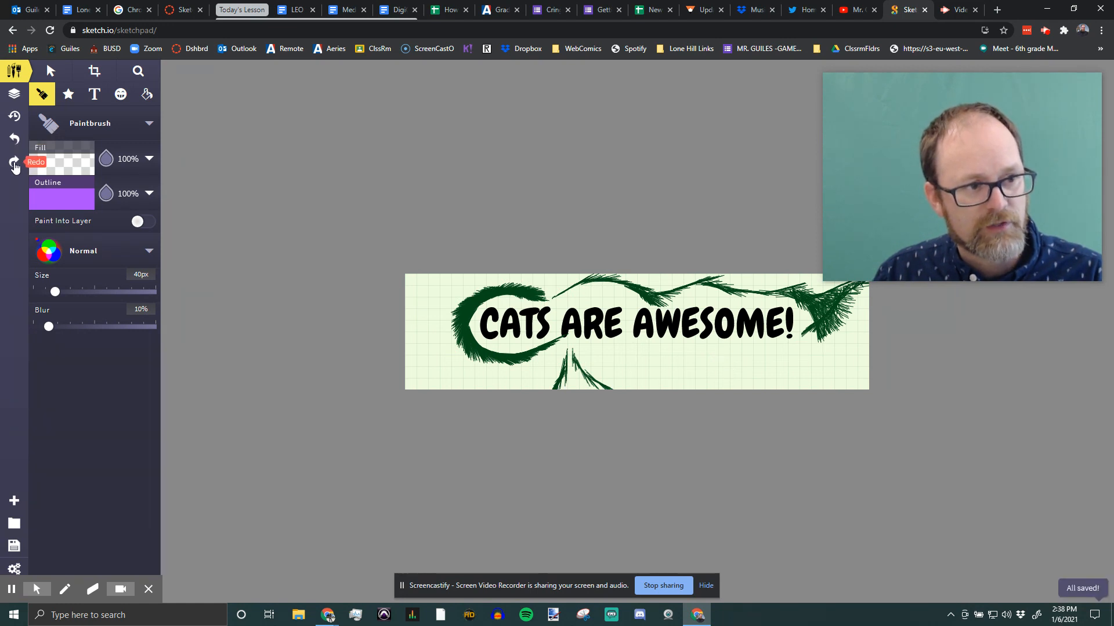